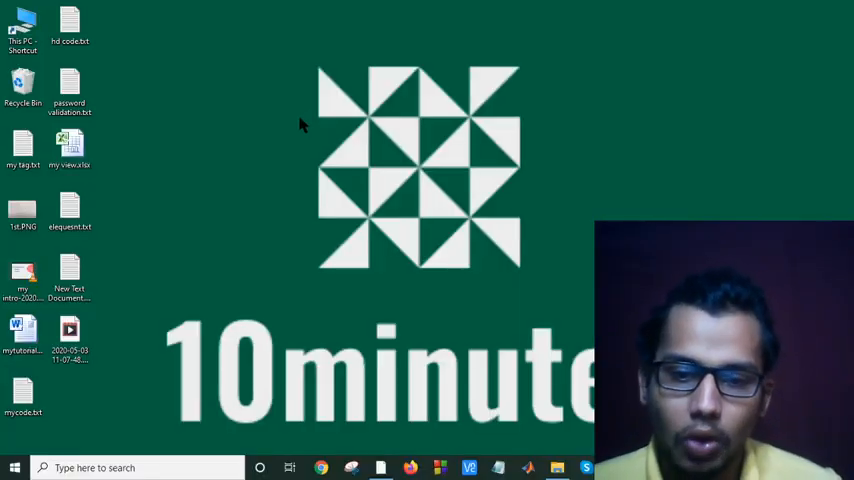
mouse_move(364, 184)
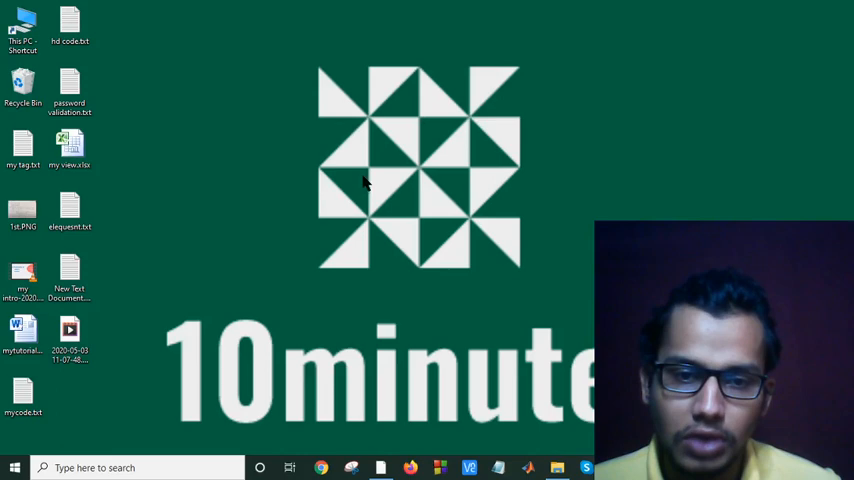
mouse_move(240, 124)
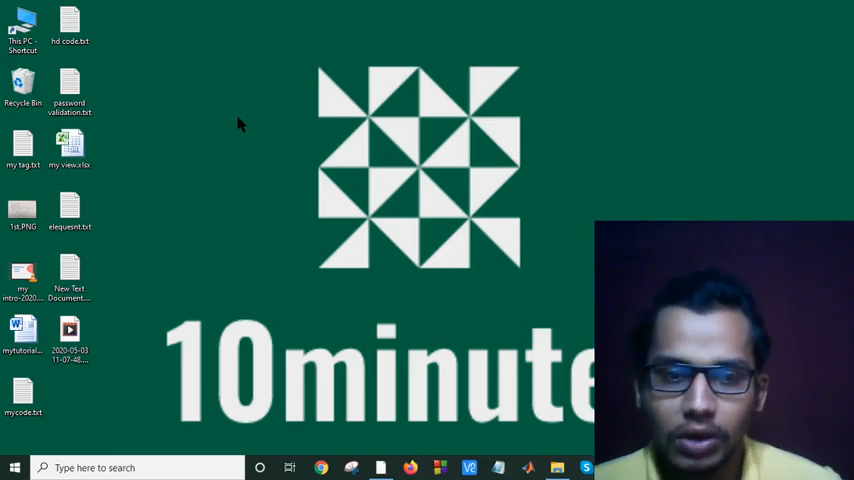
mouse_move(270, 122)
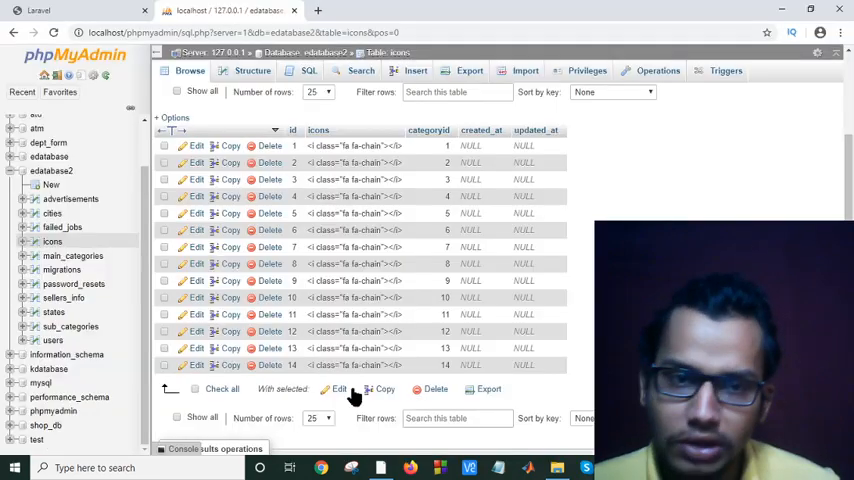
Step: Load fontawesome.com in a fresh browser tab
left_click(466, 10)
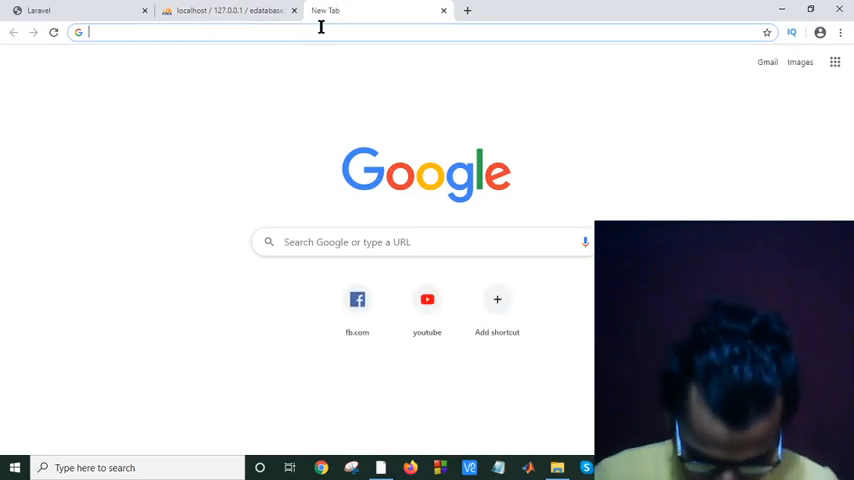
type("fontawesome.com")
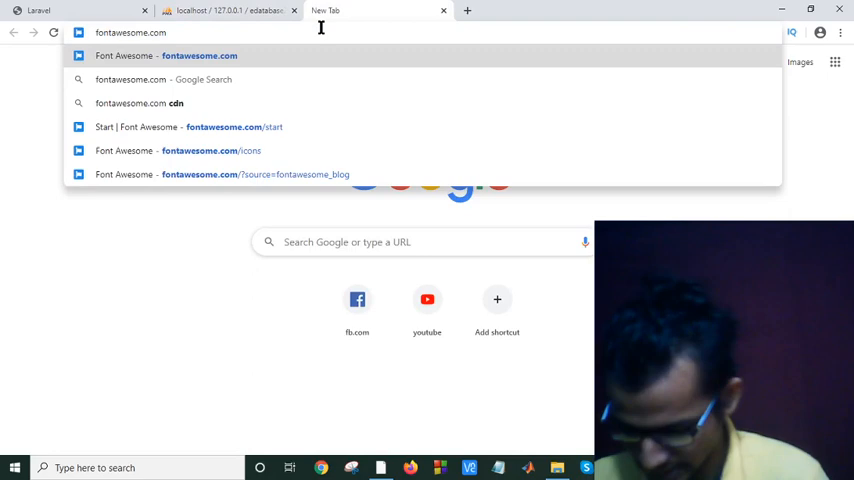
key("Return")
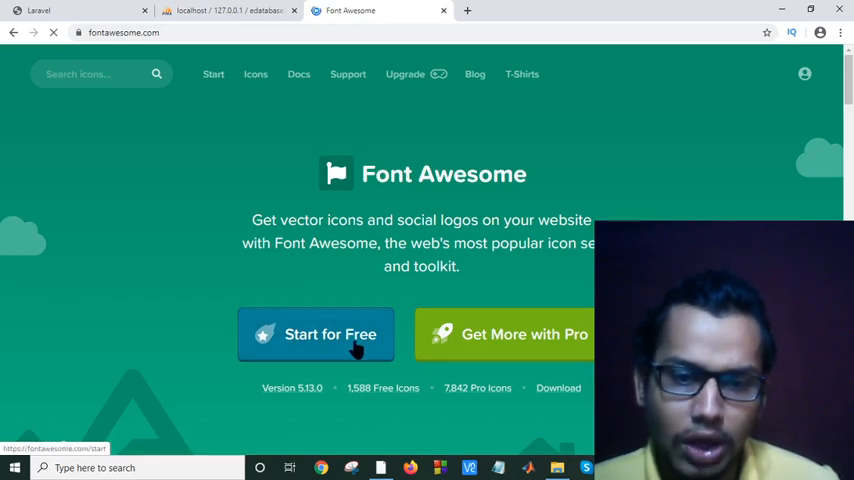
mouse_move(468, 344)
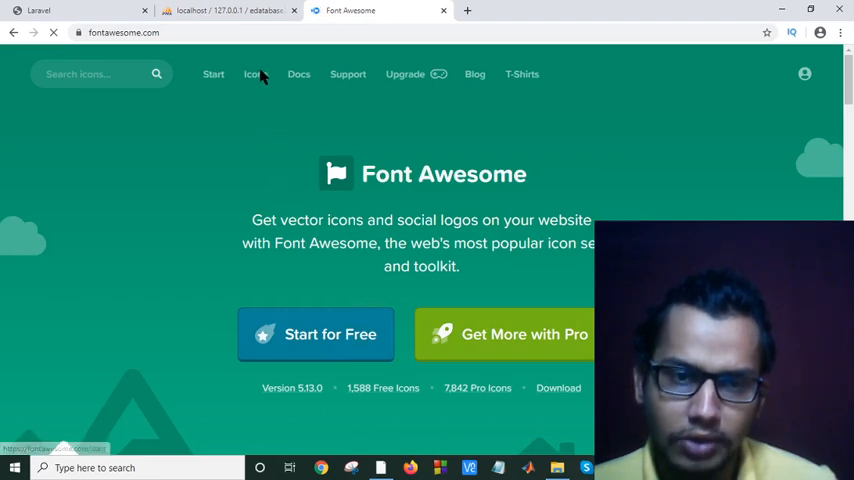
Step: Browse the Font Awesome icon gallery from the Icons link
left_click(252, 74)
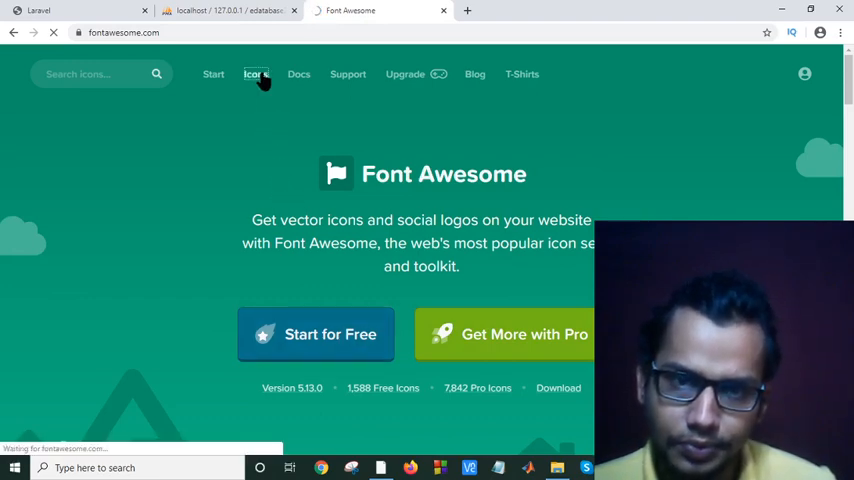
left_click(256, 74)
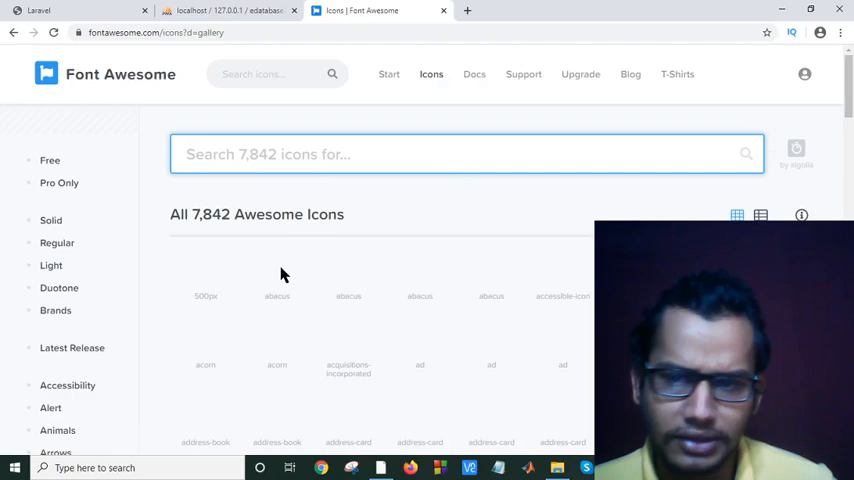
scroll("down", 3)
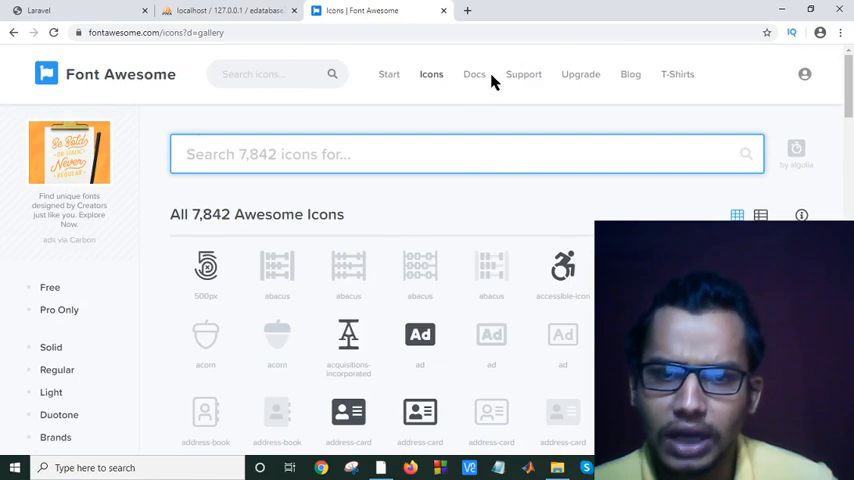
mouse_move(524, 74)
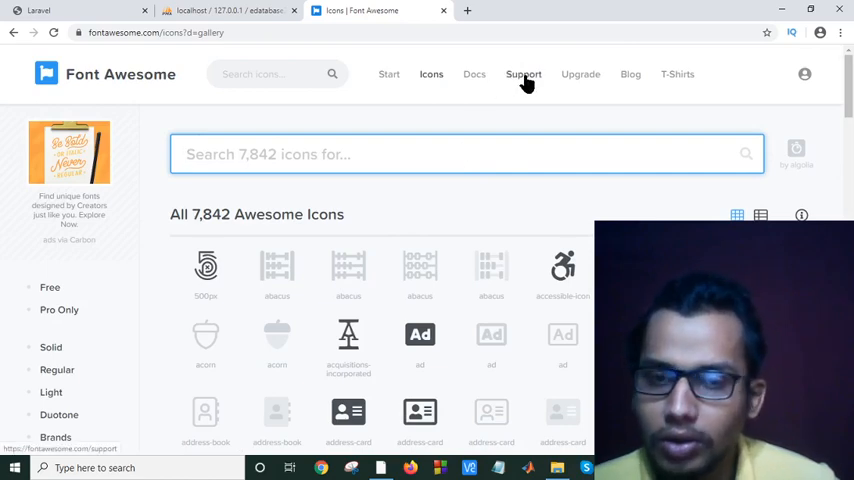
Step: Read the Basic Use docs on icon class prefixes before heading to Support
left_click(524, 74)
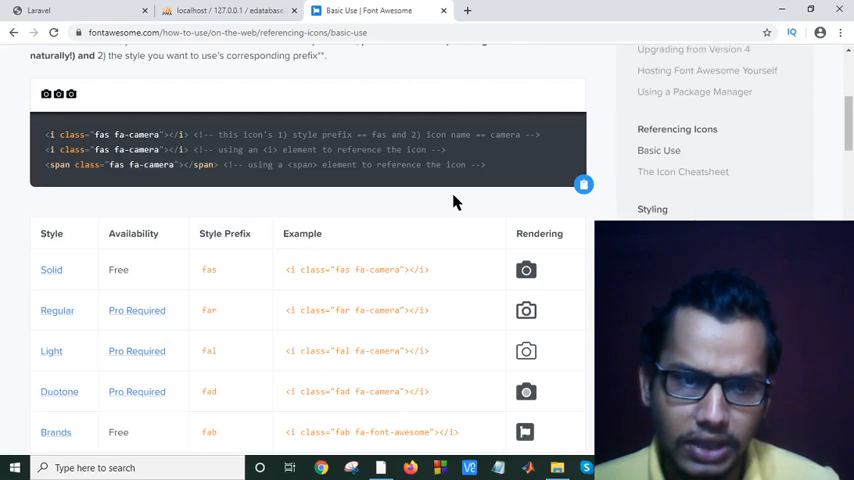
scroll("down", 3)
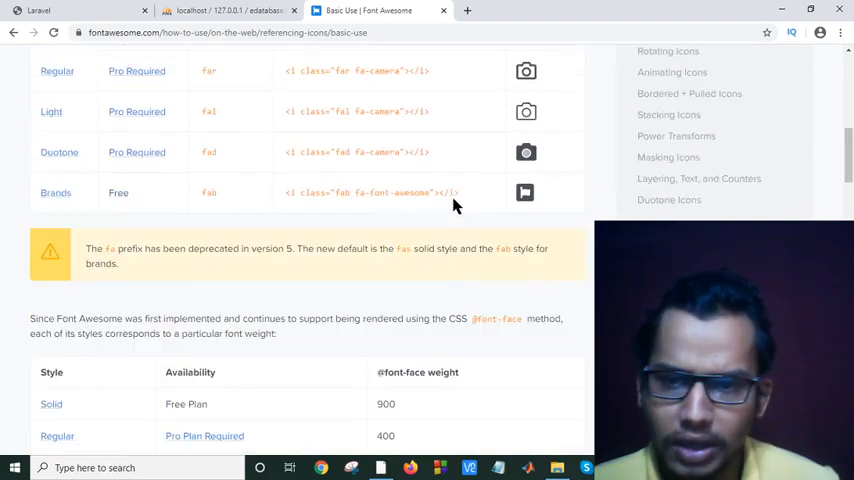
scroll("up", 3)
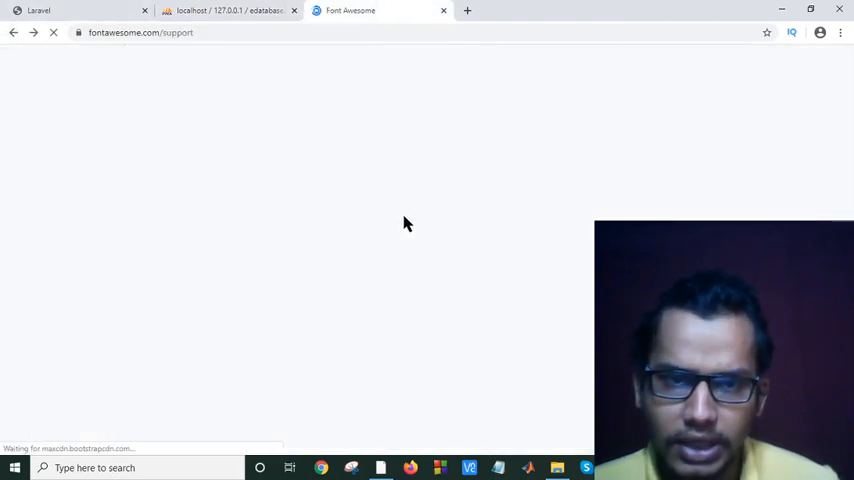
Step: Search Google for 'font awesome in w3schools' via the address-bar suggestion in a new tab
left_click(616, 10)
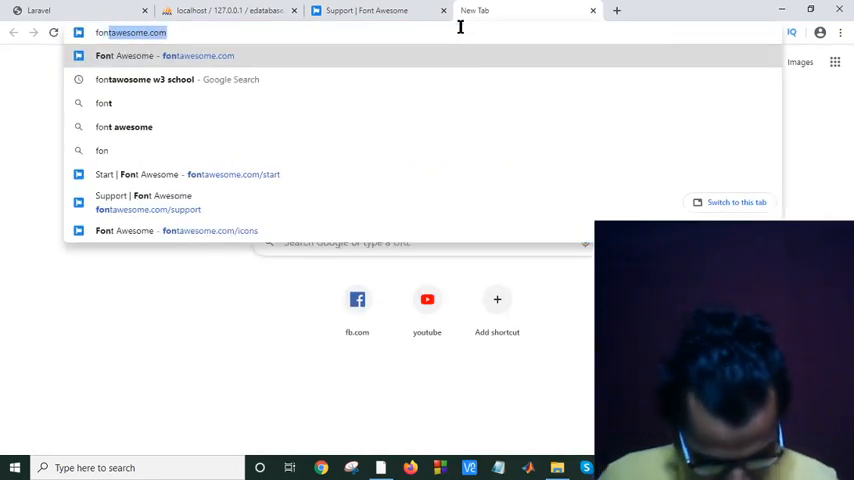
type("fontaaw")
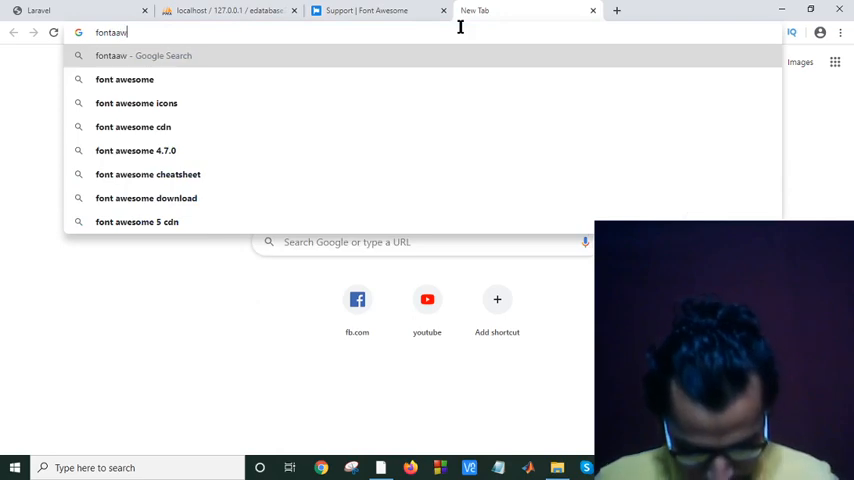
type("esome i")
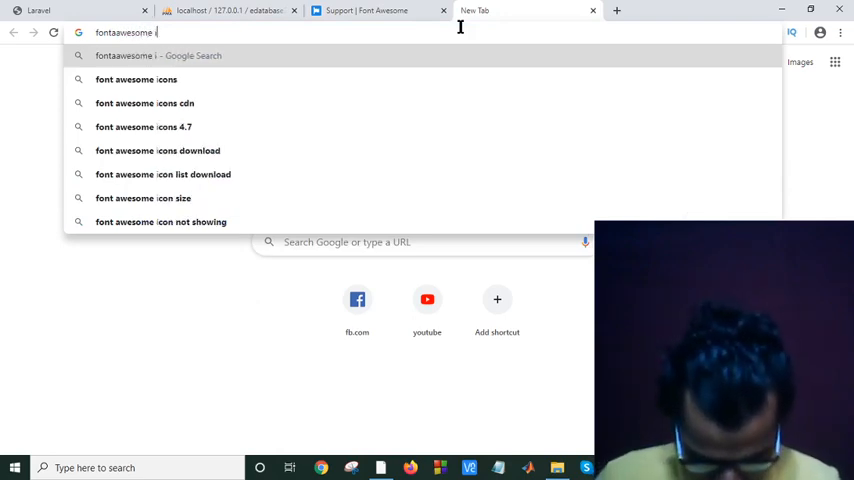
type("n w3")
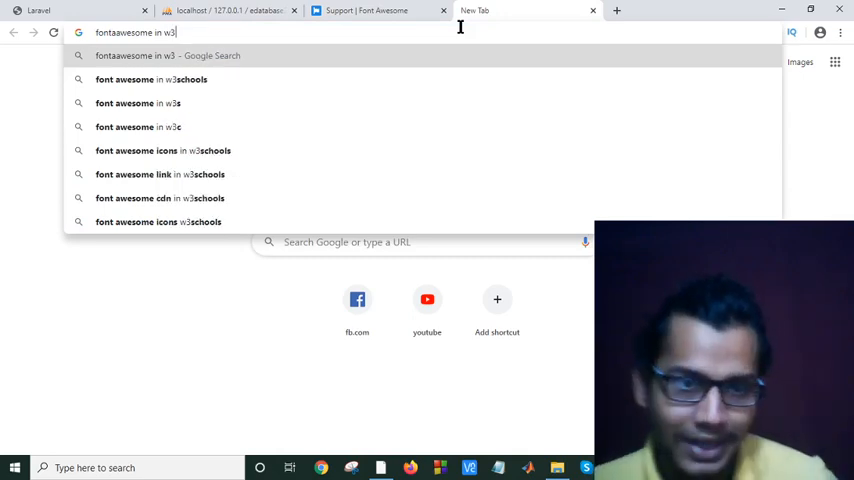
left_click(152, 80)
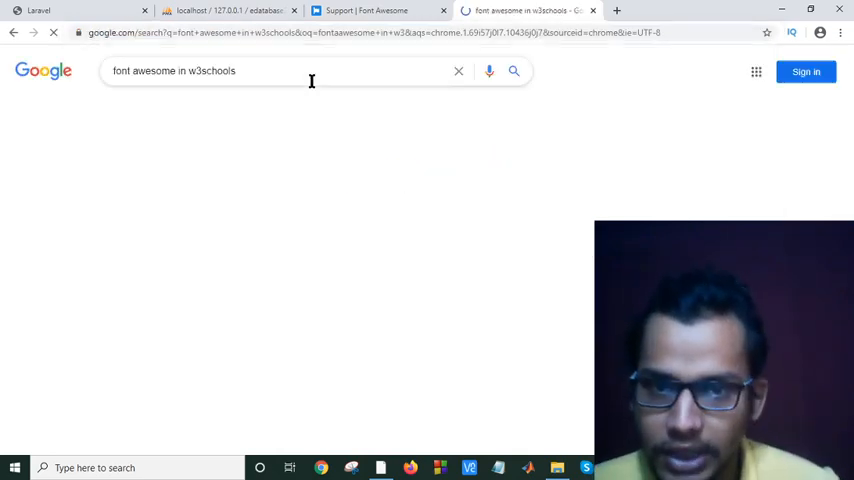
key("Return")
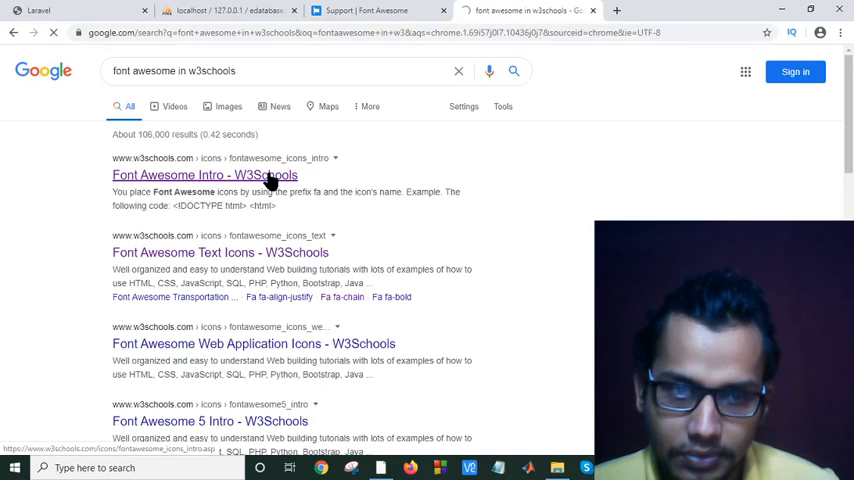
Step: Open the 'Font Awesome Intro - W3Schools' result with its stylesheet link tag
left_click(204, 176)
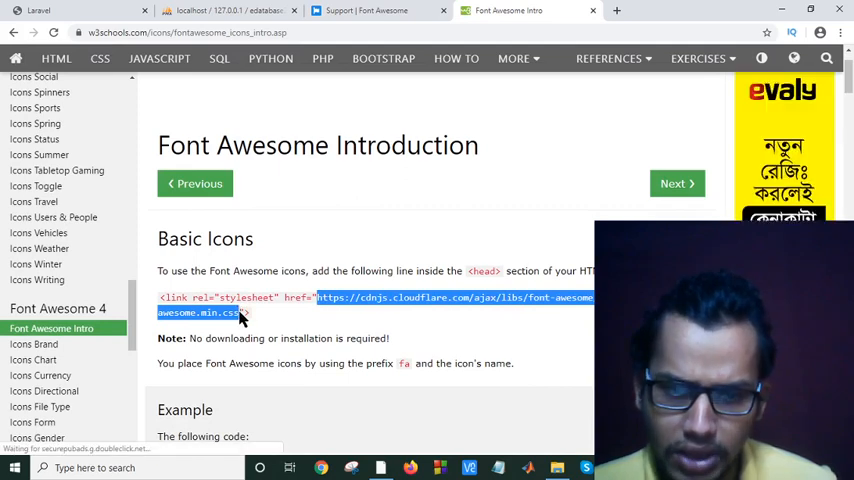
mouse_move(378, 310)
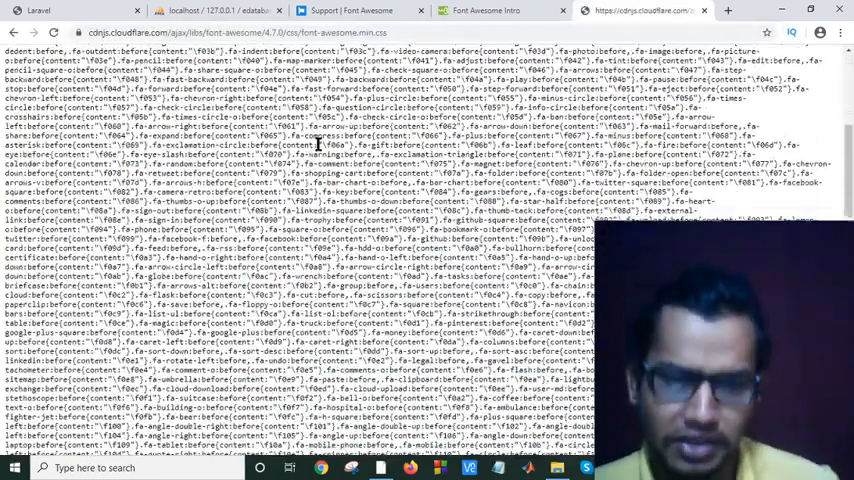
Step: View the Font Awesome 4.7.0 font-awesome.min.css from cdnjs and select its contents
scroll("up", 3)
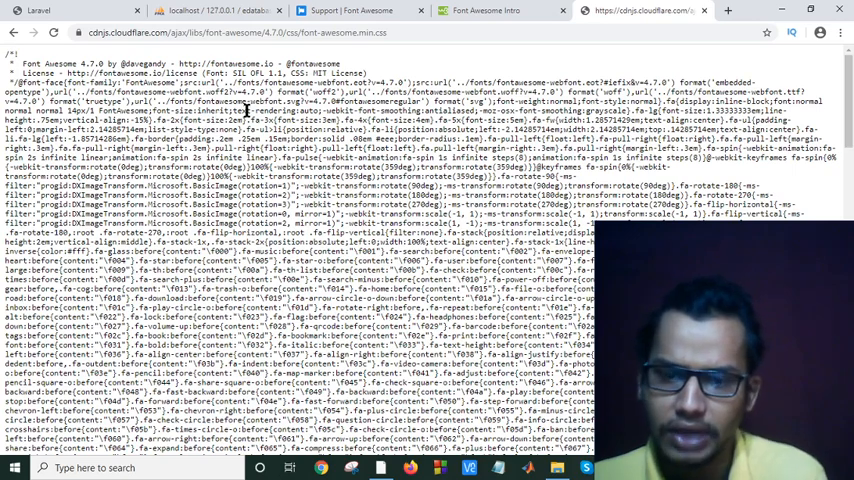
mouse_move(272, 112)
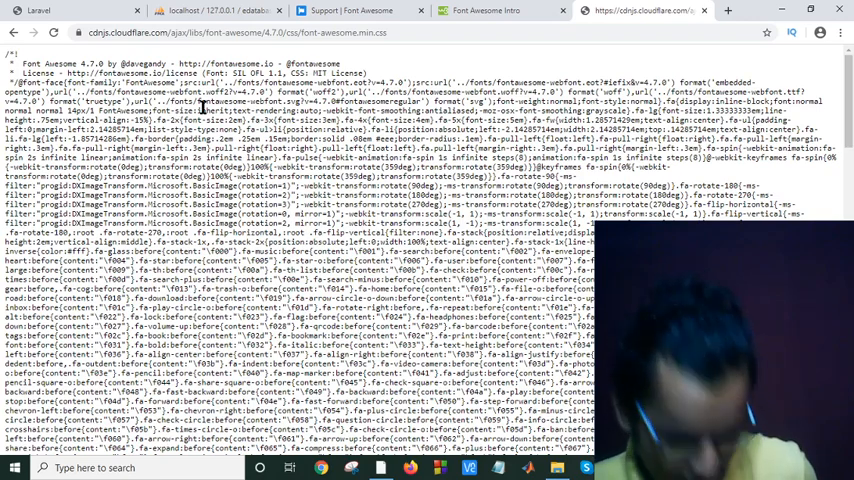
key("ctrl+a")
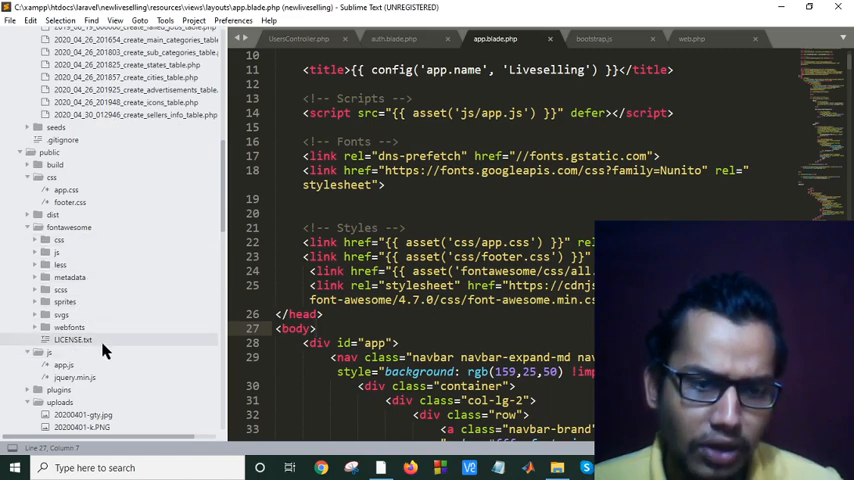
Step: Show app.blade.php's Styles section with both Font Awesome links near </head>
scroll("up", 3)
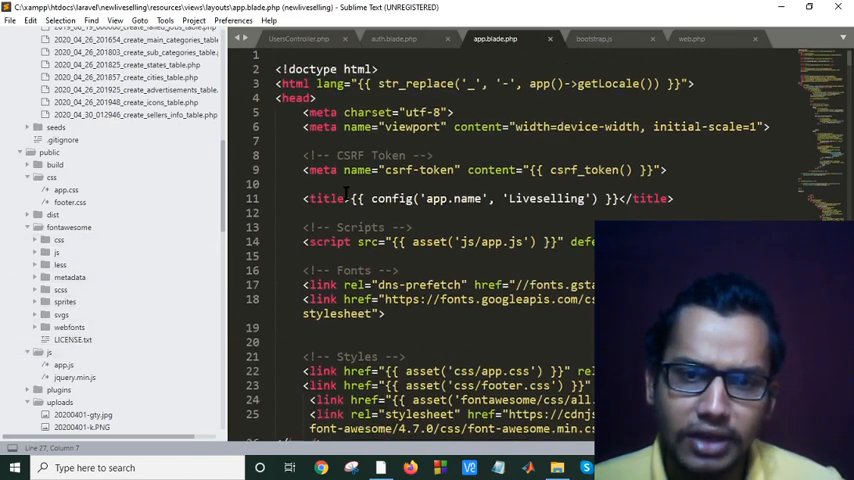
scroll("down", 3)
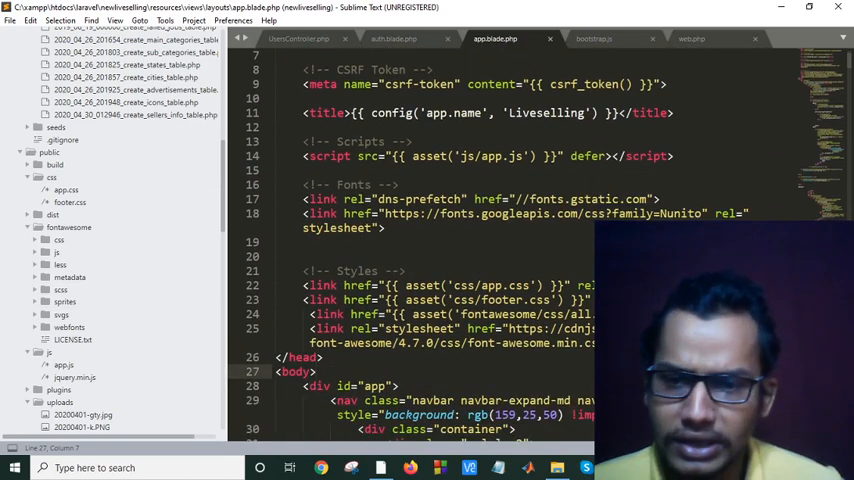
left_click(312, 372)
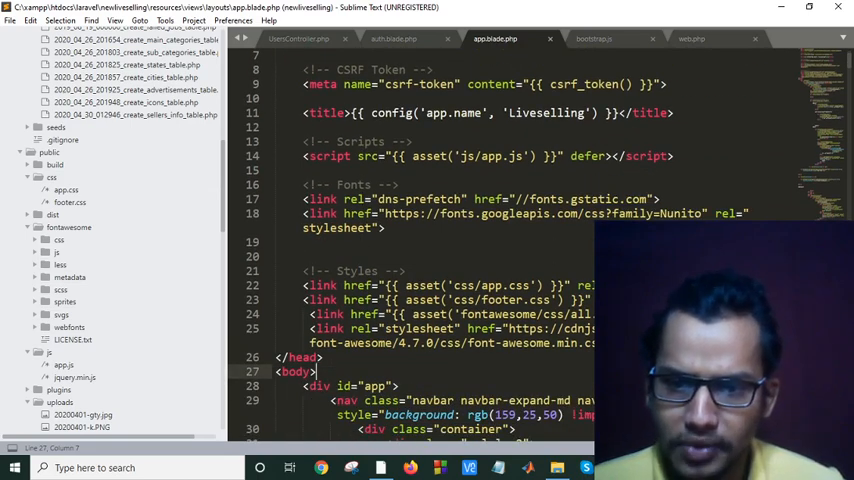